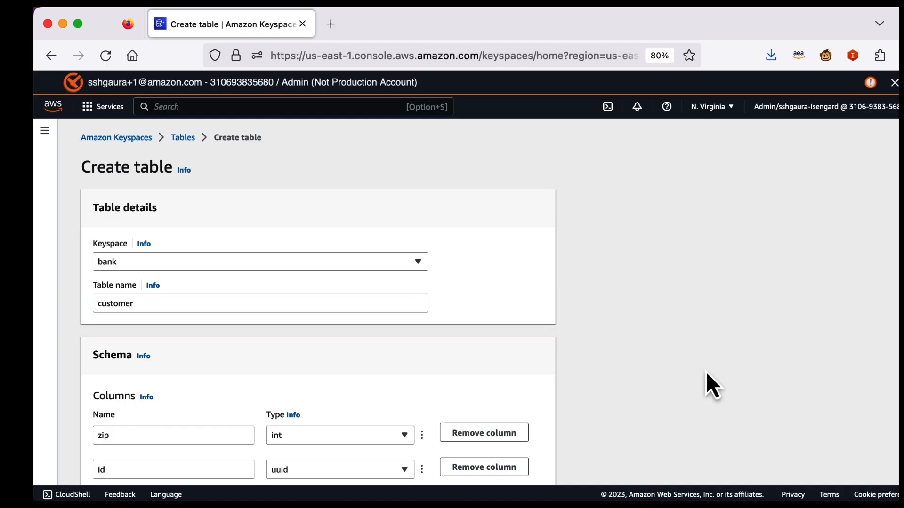
- Finish the customer table in the bank keyspace, past default settings and query preview, and create it
scroll("down", 3)
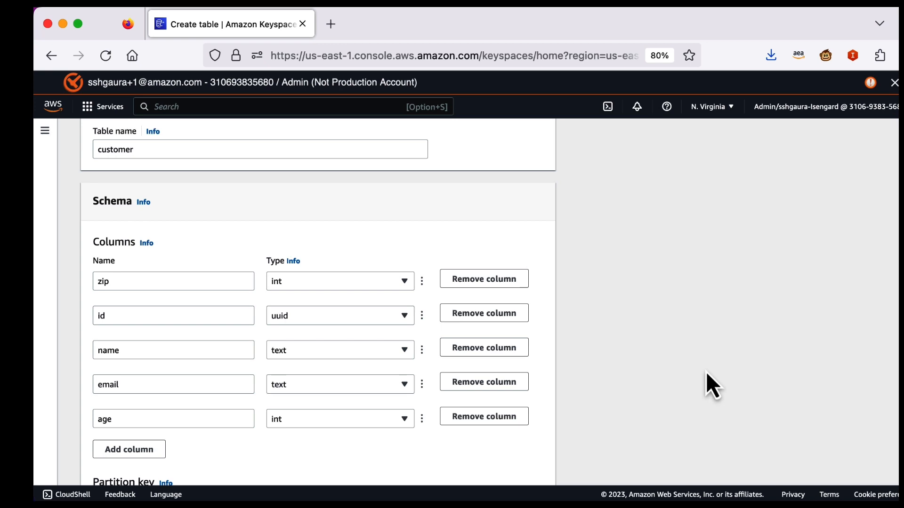
scroll("down", 3)
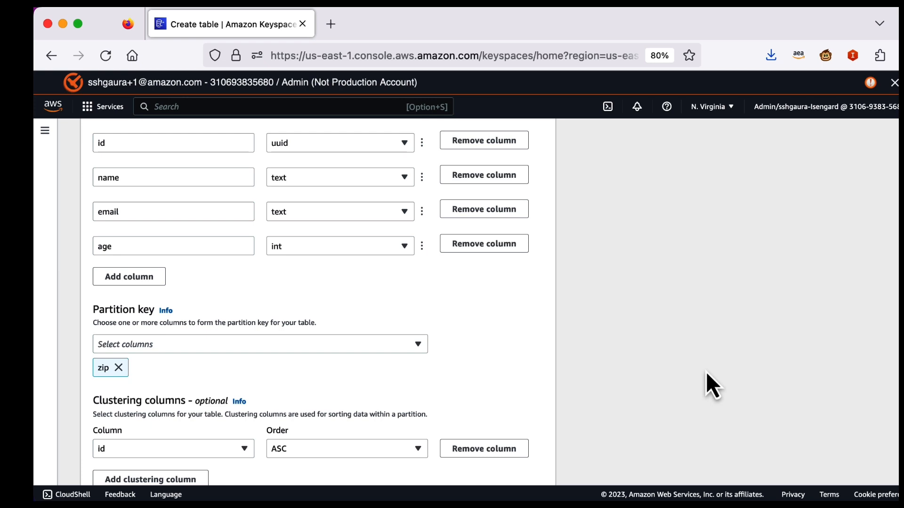
scroll("down", 3)
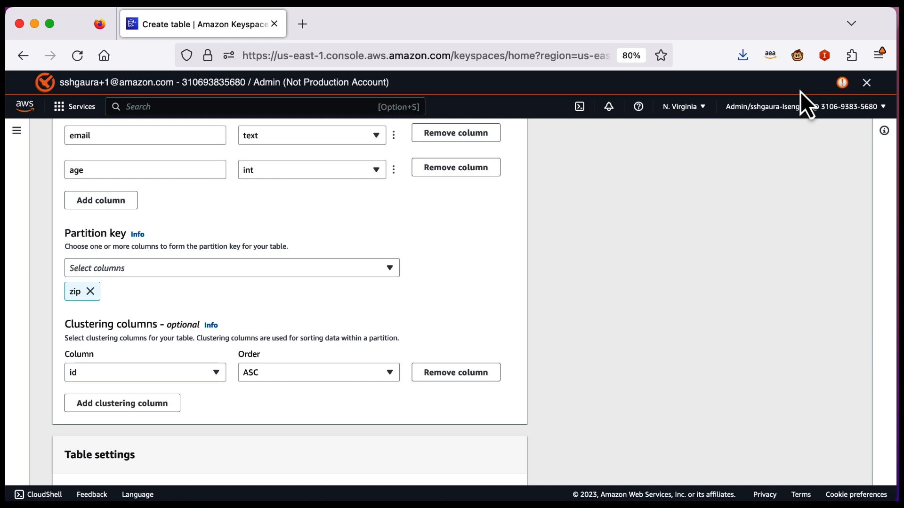
mouse_move(864, 173)
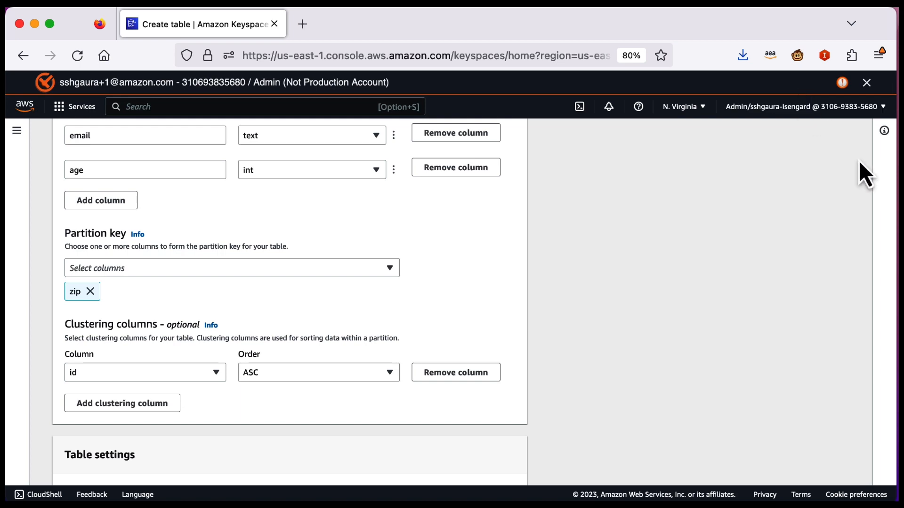
scroll("down", 3)
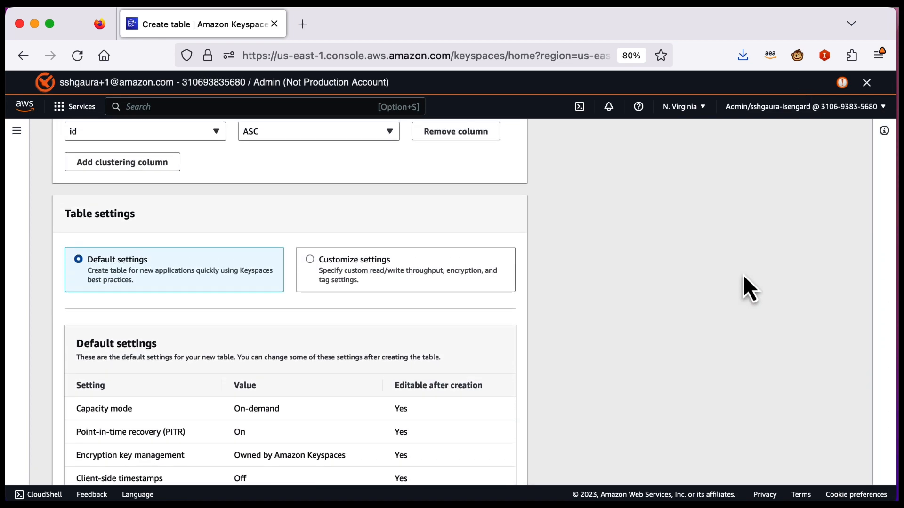
scroll("down", 3)
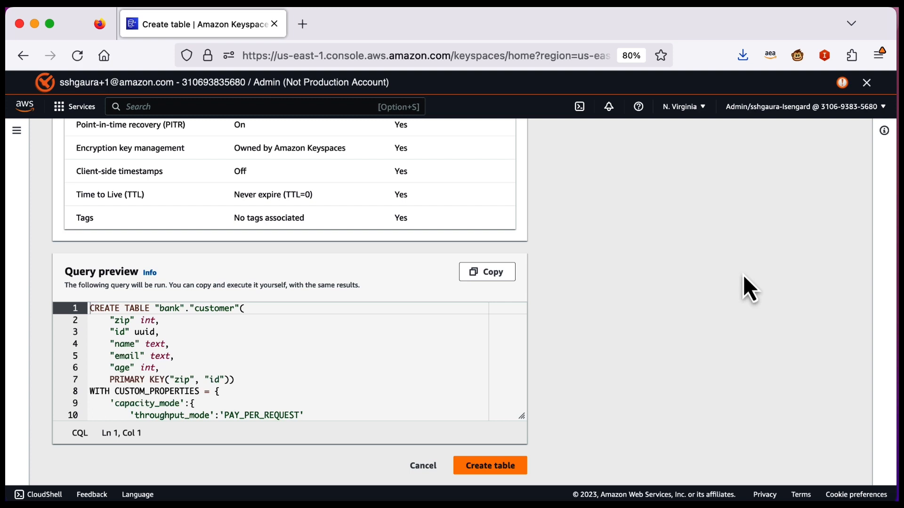
left_click(490, 465)
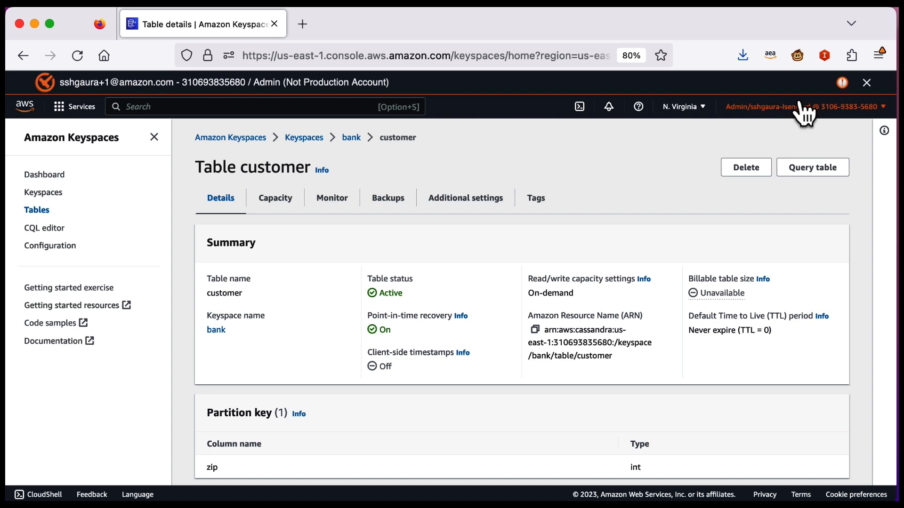
mouse_move(848, 164)
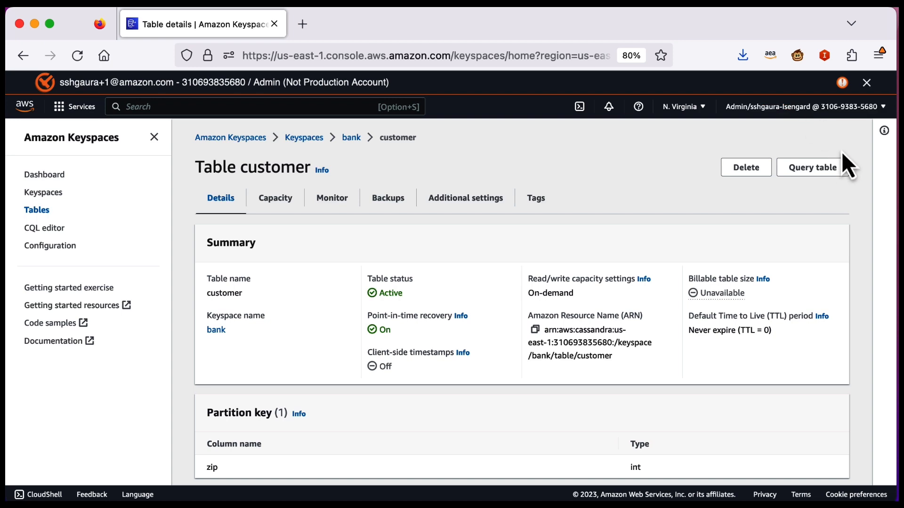
- Run SELECT * FROM bank.customer; in the CQL editor, returning zero records
left_click(814, 168)
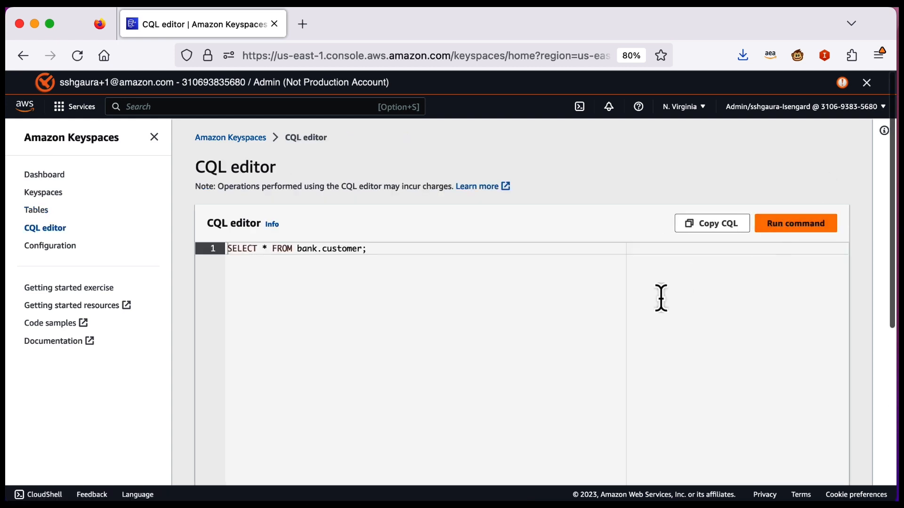
left_click(795, 223)
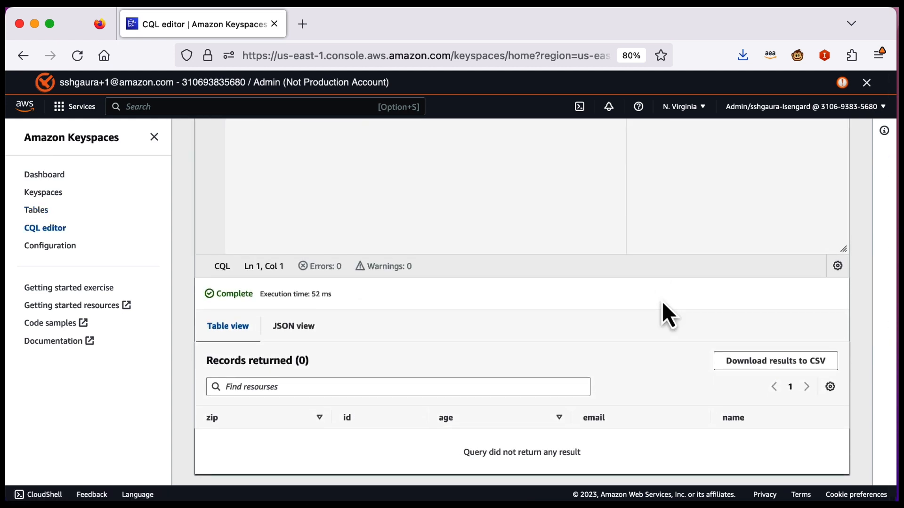
mouse_move(658, 464)
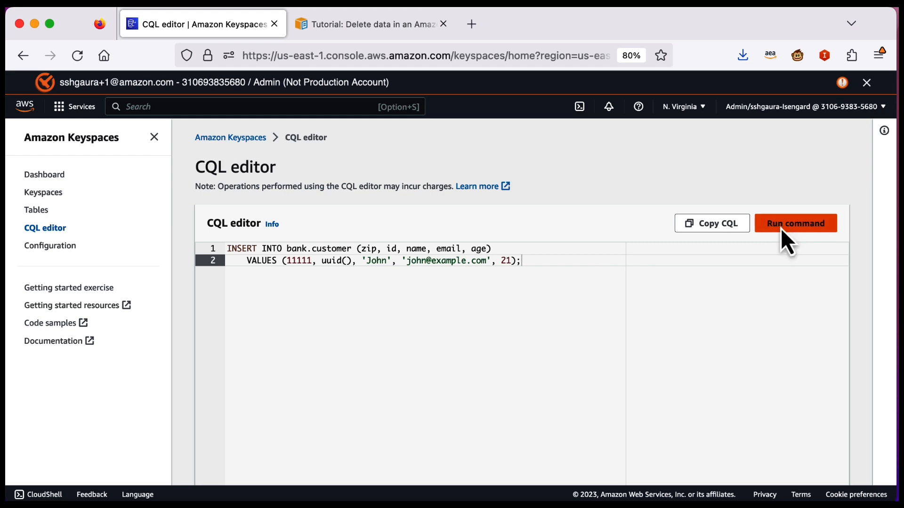
- Insert John's row (zip 11111, age 21) into bank.customer and re-query to see it listed
left_click(795, 223)
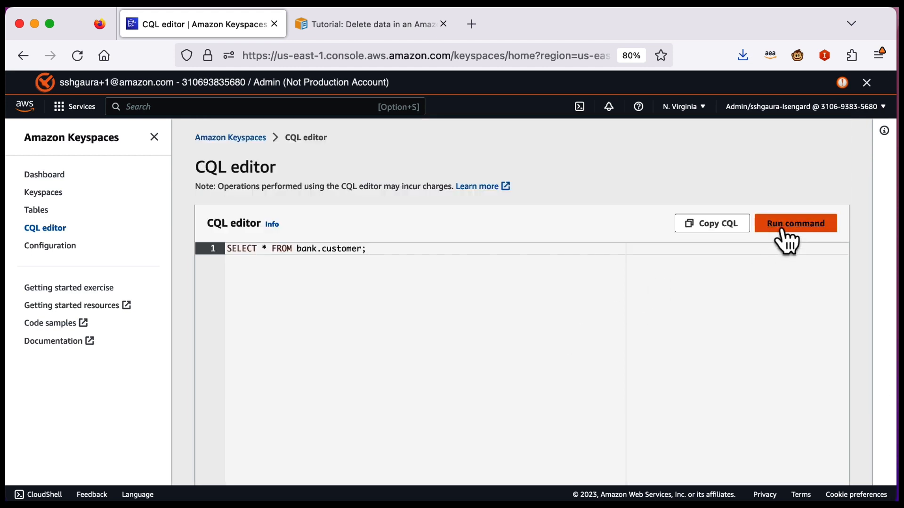
left_click(796, 223)
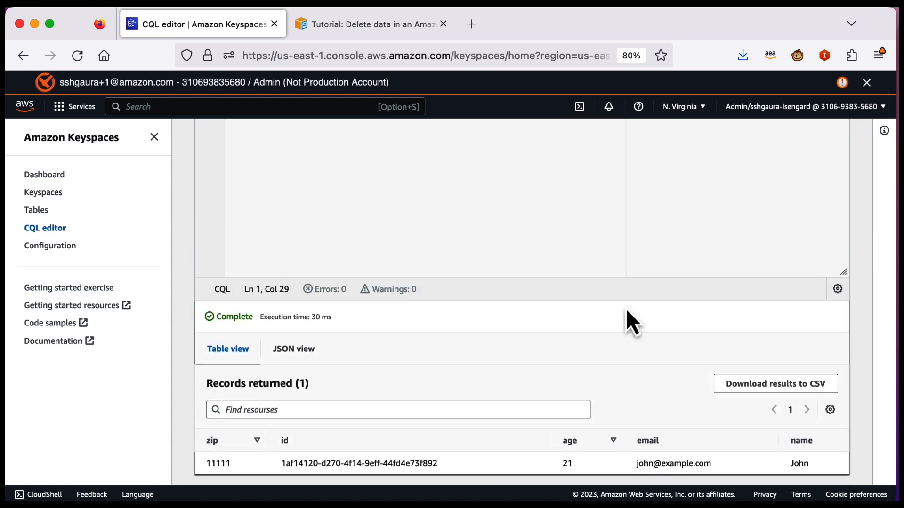
scroll("up", 3)
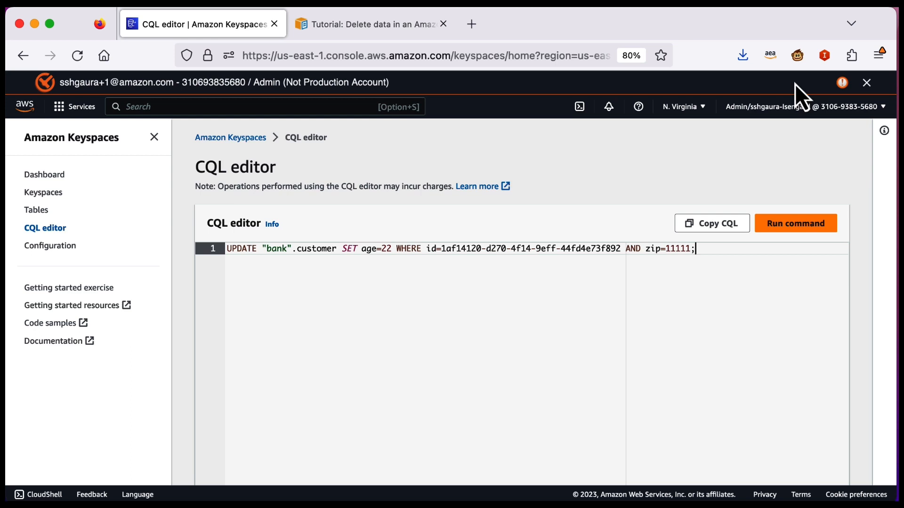
mouse_move(796, 224)
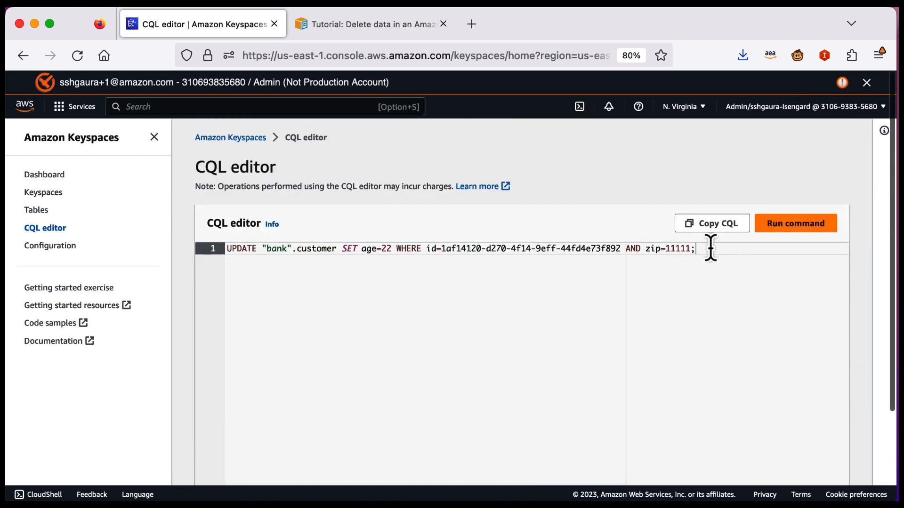
- Run the UPDATE setting John's age to 22 where zip=11111, confirming the changed row
left_click(795, 223)
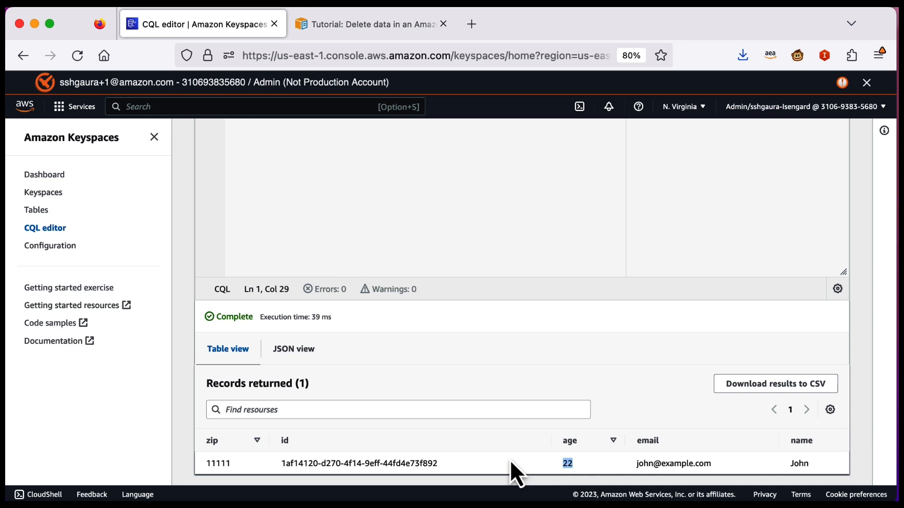
mouse_move(671, 282)
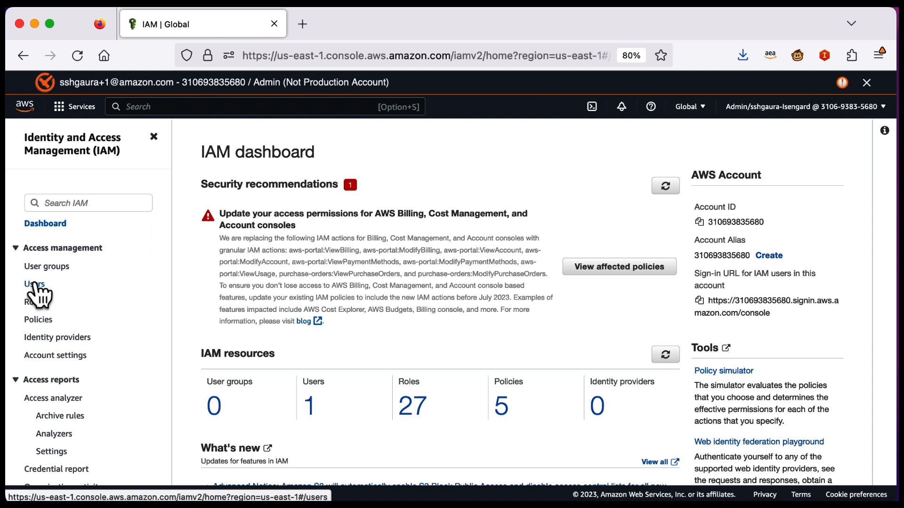
- Start a new IAM user named ks_video and move to its permissions
left_click(34, 284)
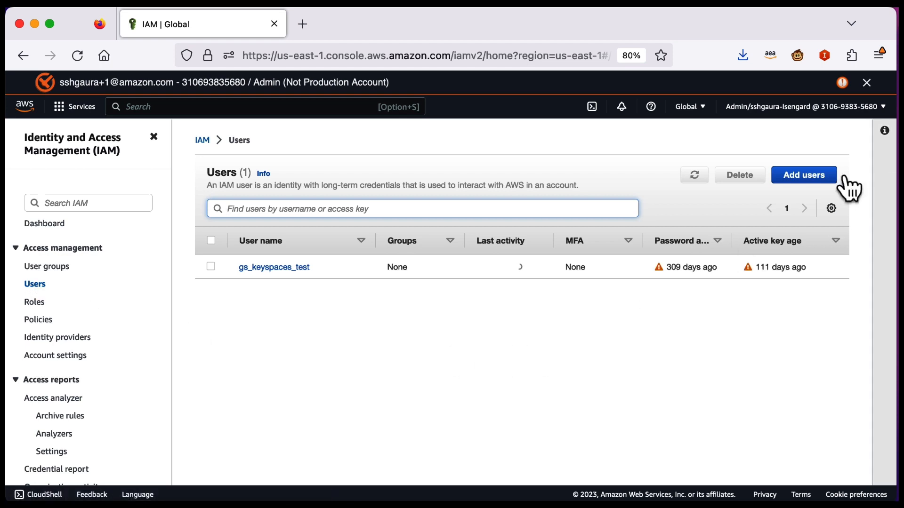
left_click(803, 175)
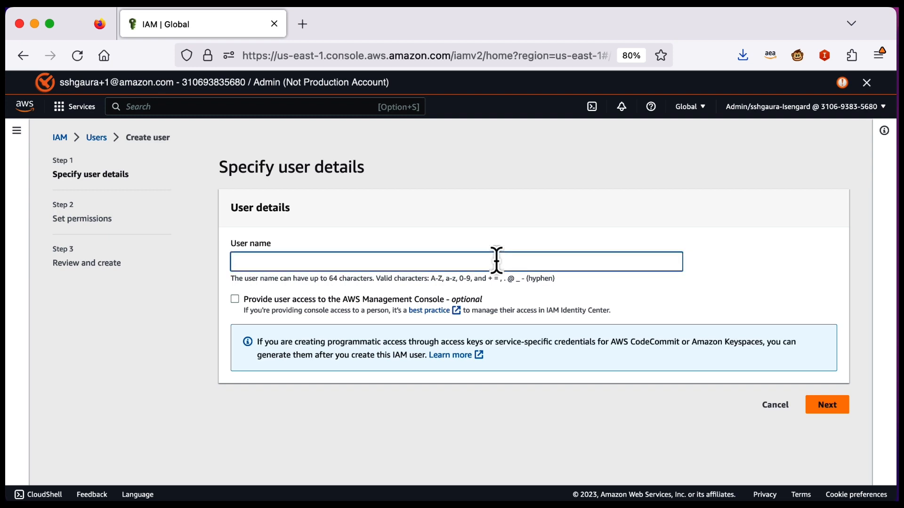
type("ks_vid")
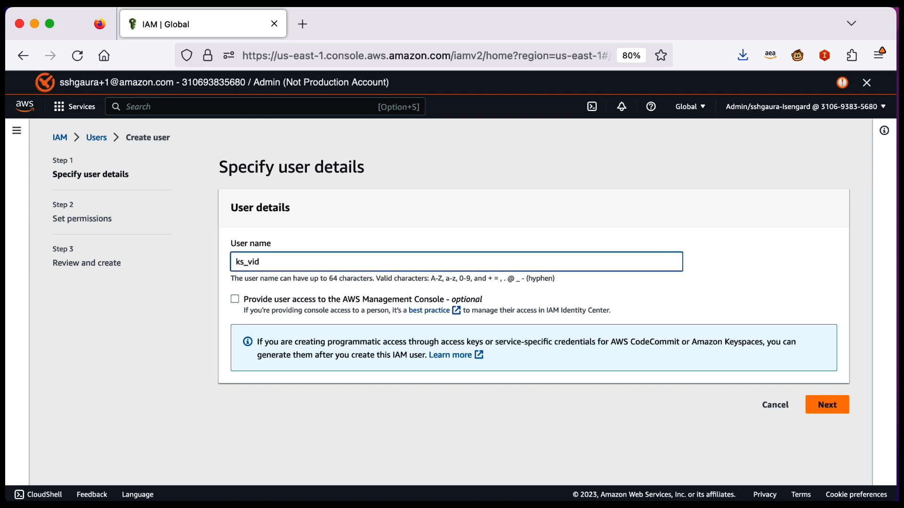
left_click(826, 404)
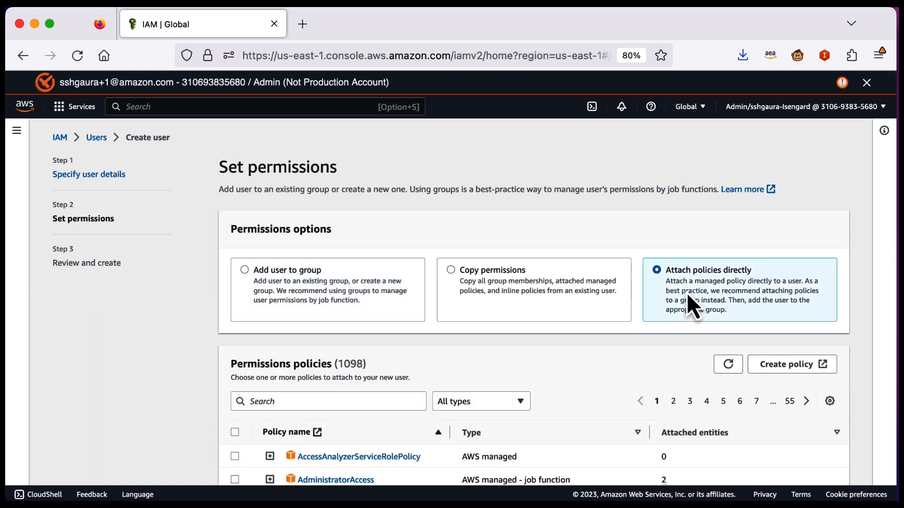
scroll("down", 3)
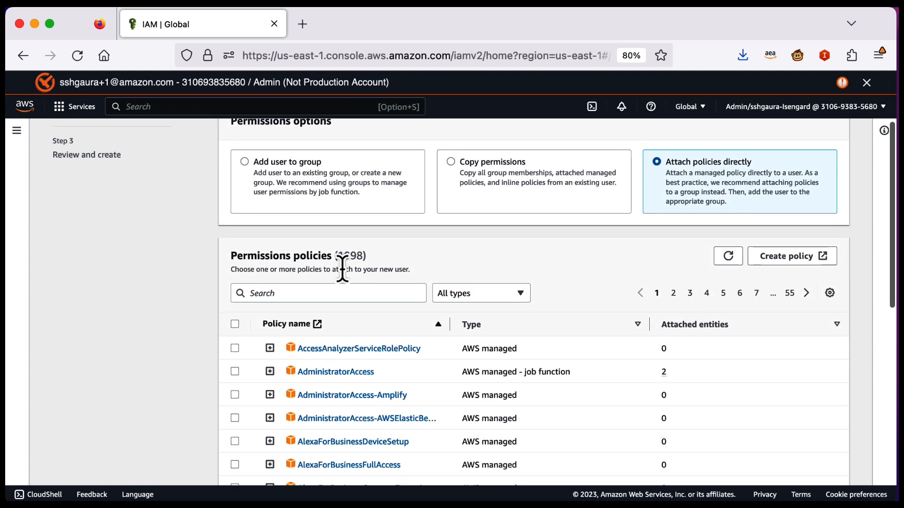
- Attach AmazonKeyspacesFullAccess directly (filtering by 'key') and proceed to create the user
left_click(328, 293)
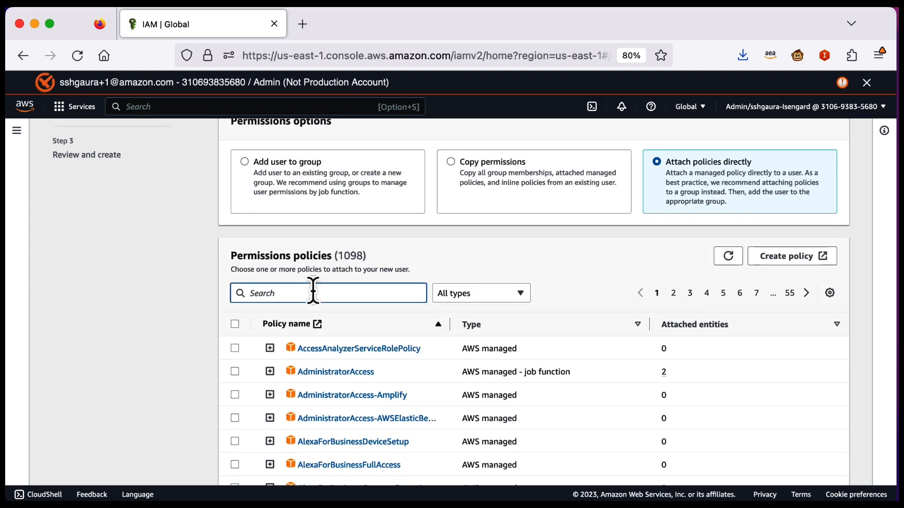
type("key")
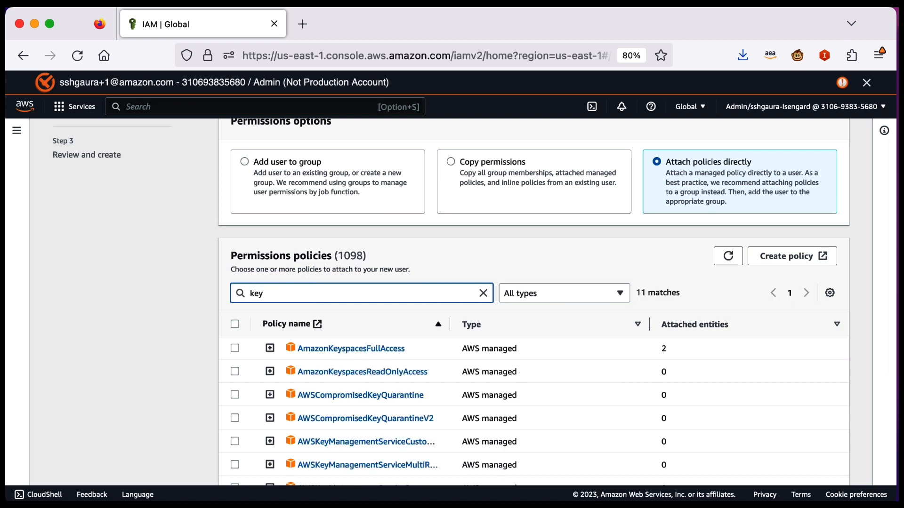
left_click(235, 349)
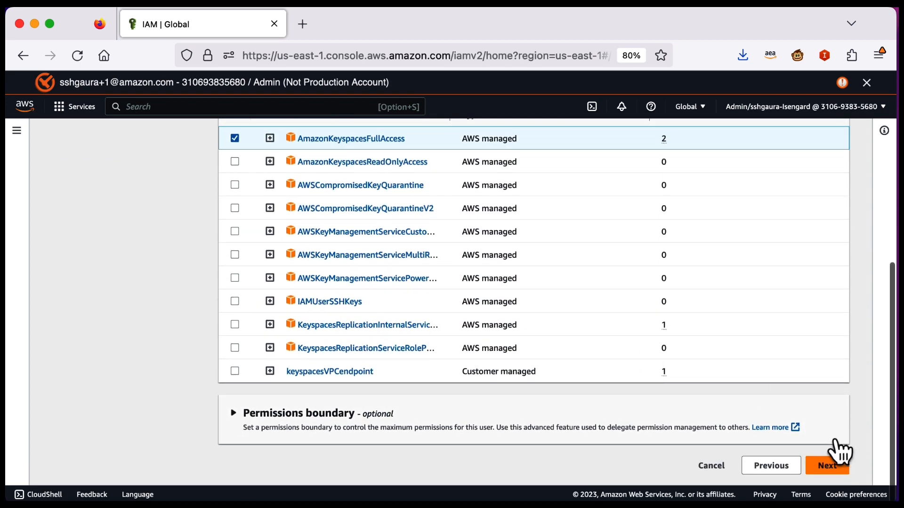
left_click(827, 465)
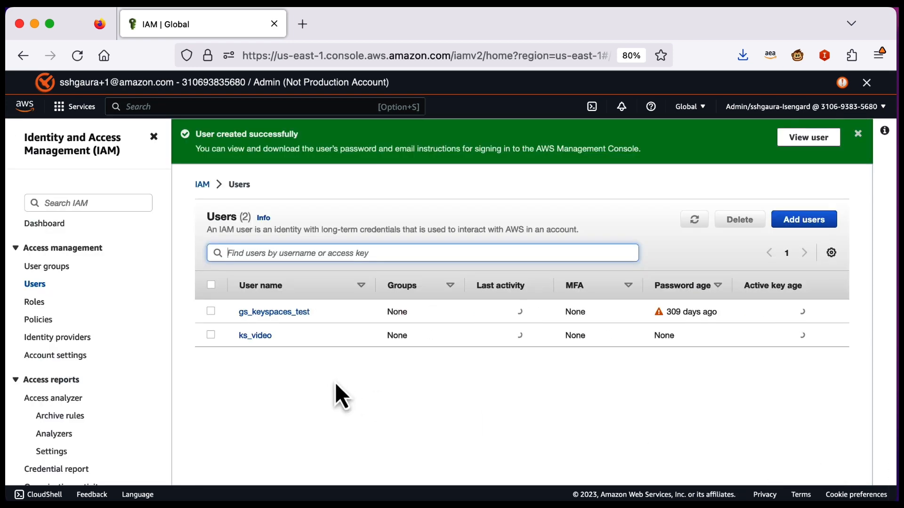
- Generate Amazon Keyspaces service-specific credentials for ks_video from its Security credentials
left_click(255, 335)
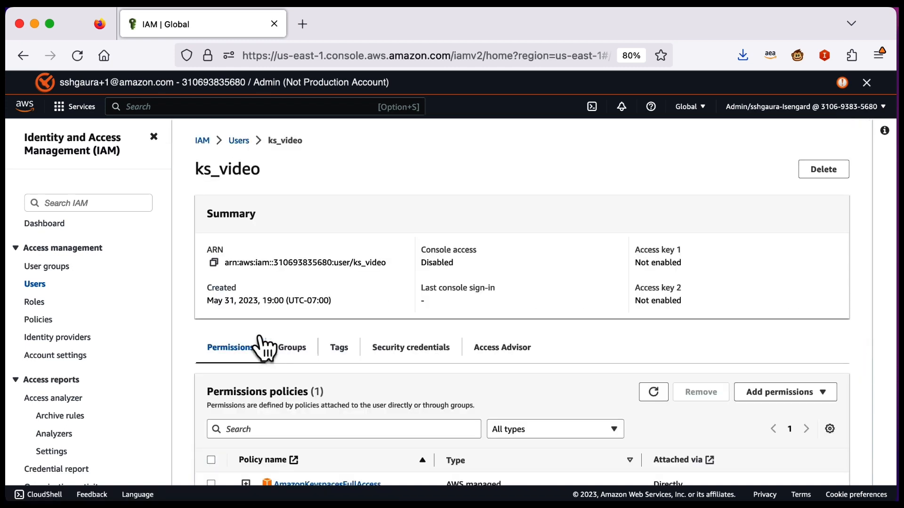
left_click(412, 348)
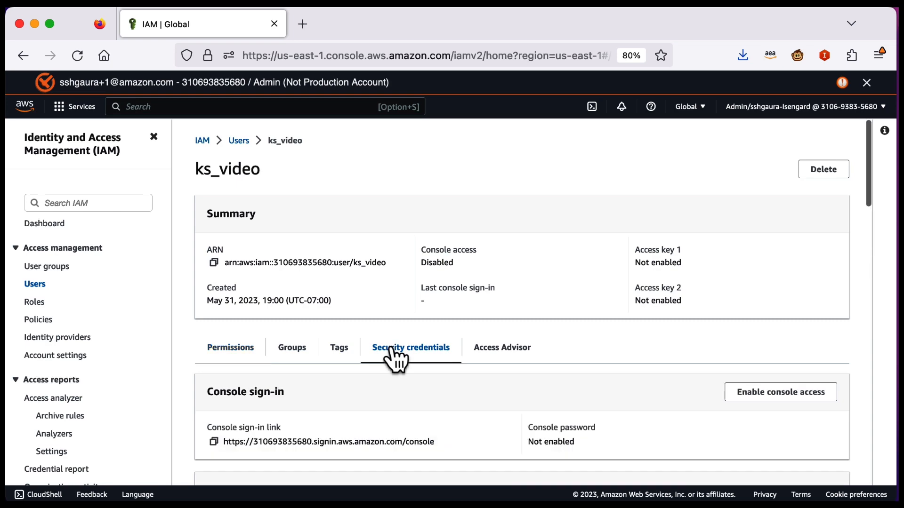
scroll("down", 3)
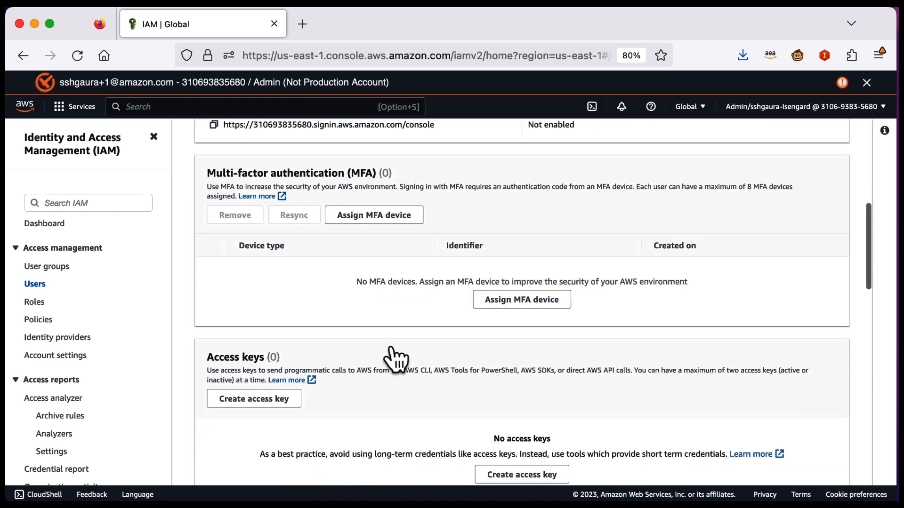
scroll("down", 3)
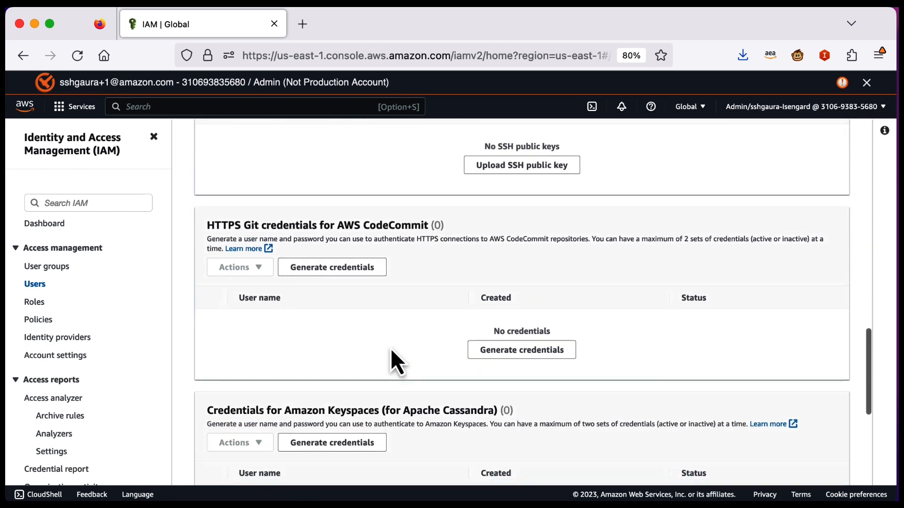
scroll("down", 3)
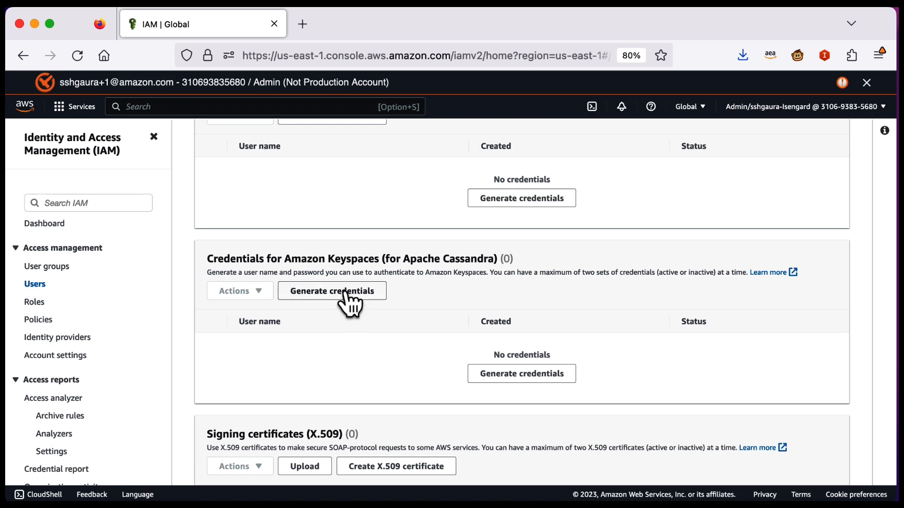
left_click(331, 291)
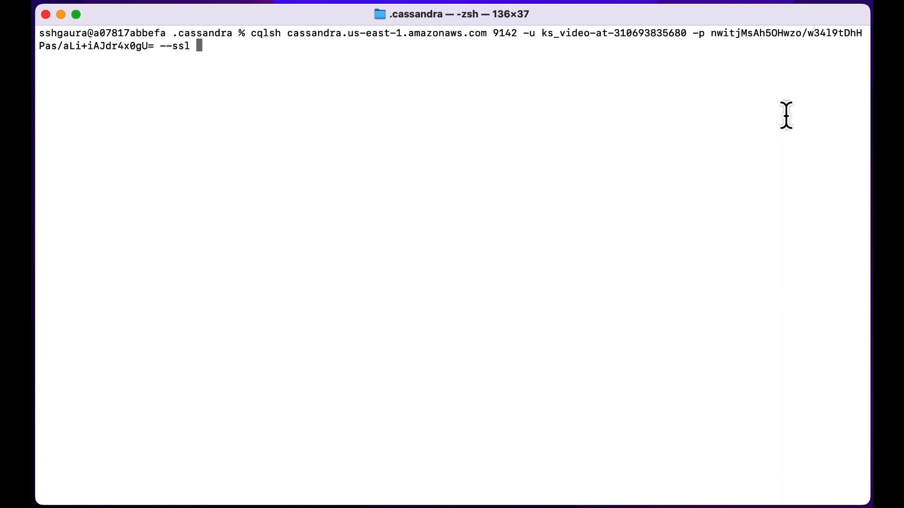
mouse_move(461, 76)
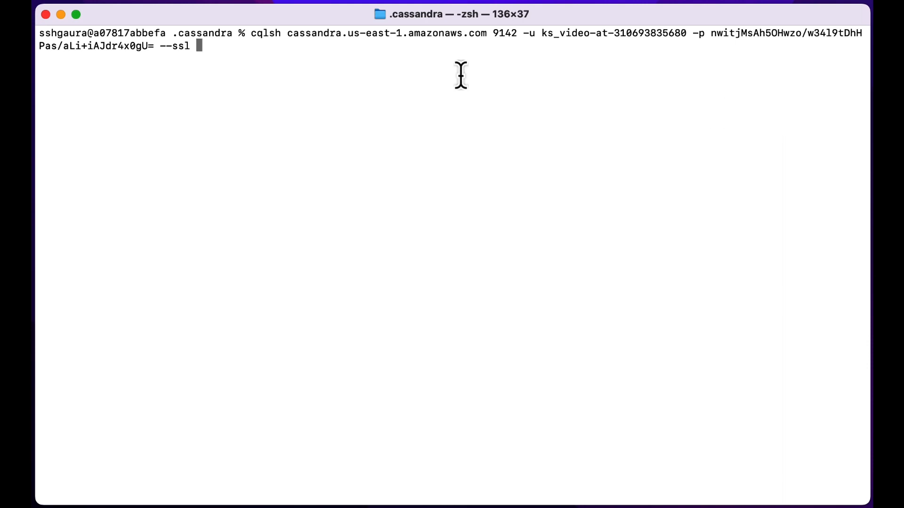
mouse_move(281, 32)
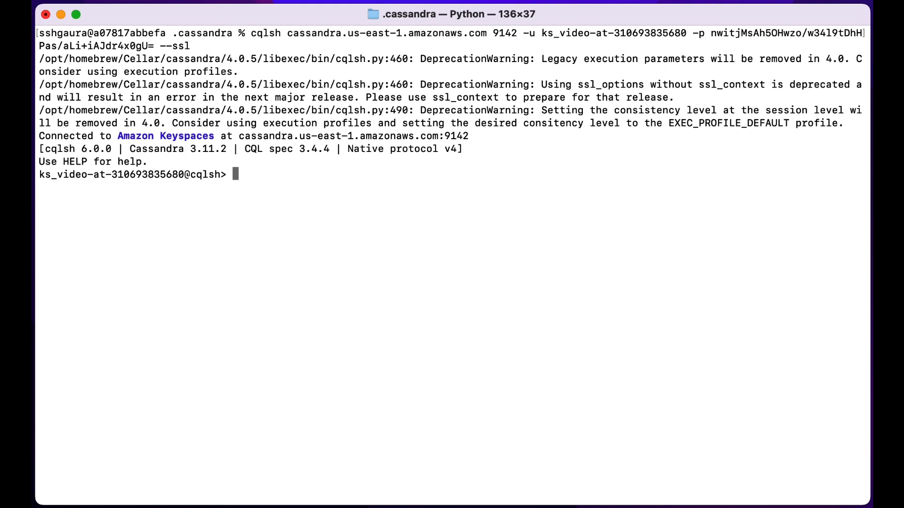
- With cqlsh connected to Keyspaces as ks_video over SSL, enter SELECT * FROM bank.customer;
type("SELECT * FROM bank.customer;")
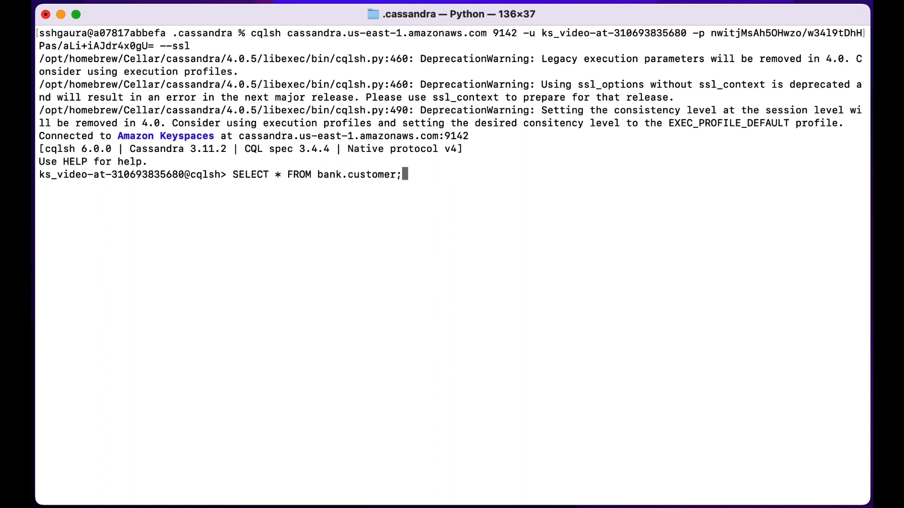
- List bank.customer showing John's row (age 22), then enter CONSISTENCY LOCAL_QUORUM;
key("enter")
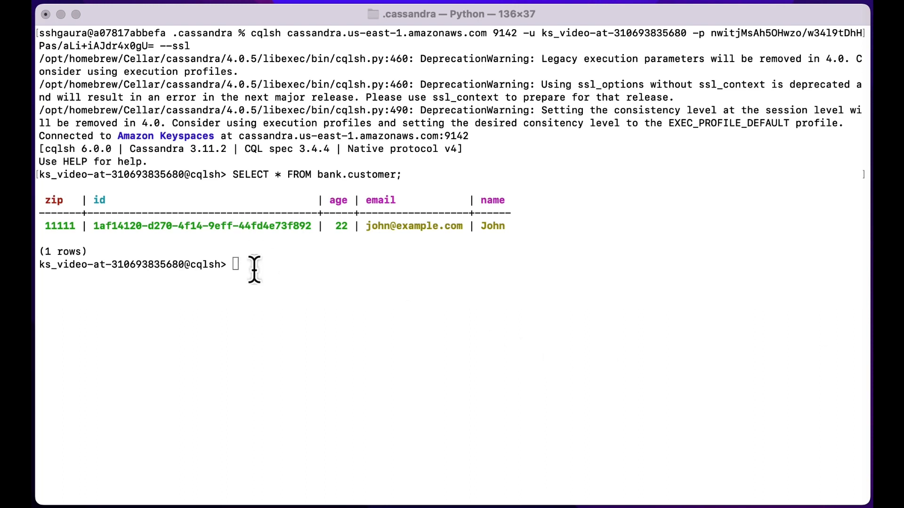
type("CONSISTENCY LOCAL_QUORUM;")
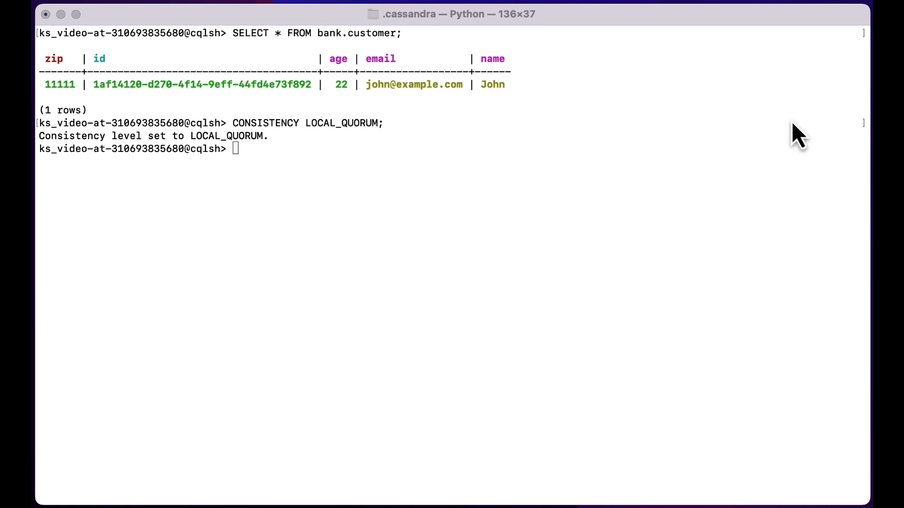
type("INSERT INTO bank.customer (zip, id, name, email, age) VALUES (22222, uuid(), 'Jane', 'jane@example.com', 21);")
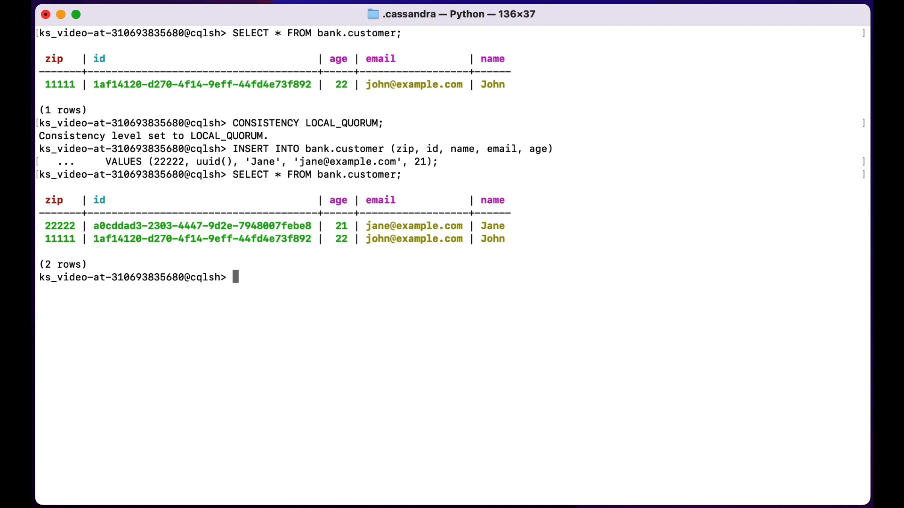
type("UPDATE \"bank\".customer SET age=22 WHERE id=a0cddad3-2303-4447-9d2e-7948007febe8 AND zip=22222;")
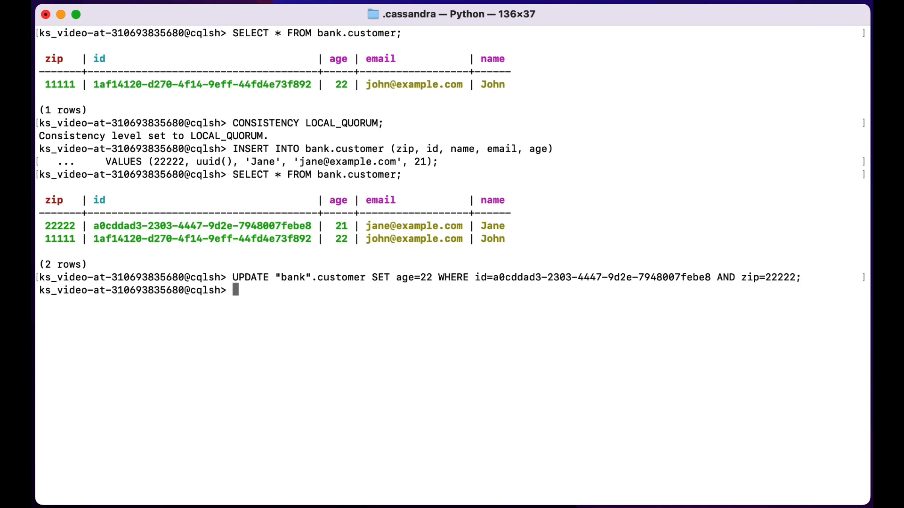
- Re-query bank.customer in cqlsh, showing both John and Jane at age 22
type("SELECT * FROM bank.customer;")
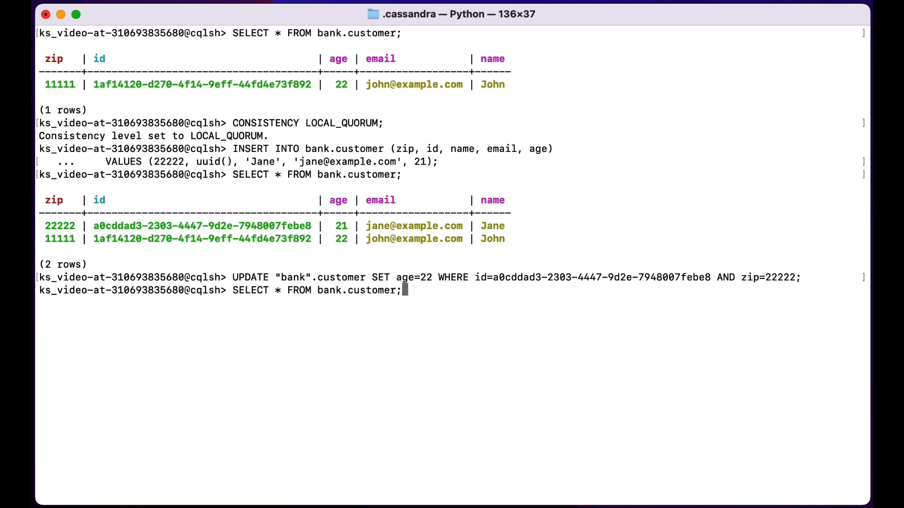
key("Return")
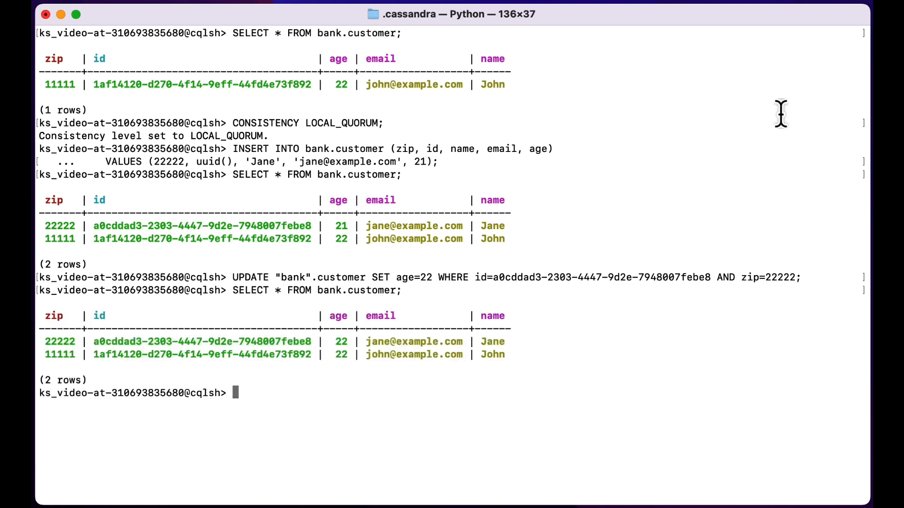